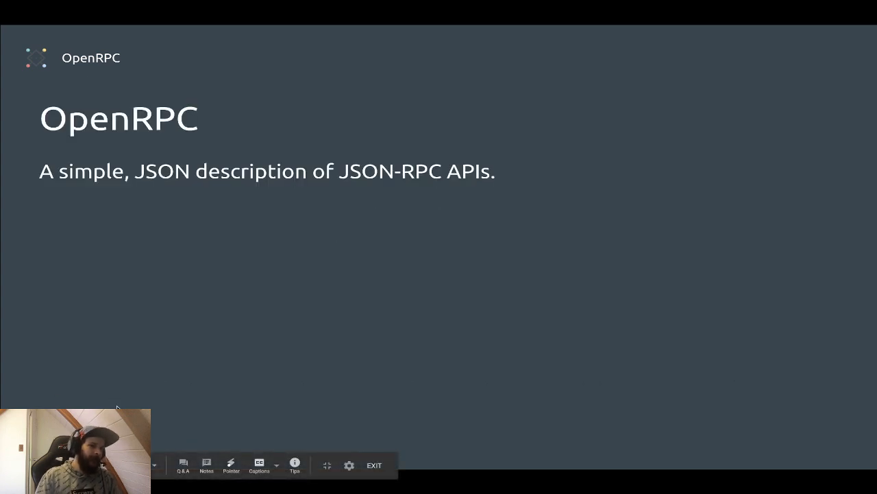
# Step: Advance from the OpenRPC title slide to the Demo slide with the inspector URLs
pyautogui.press('Right')
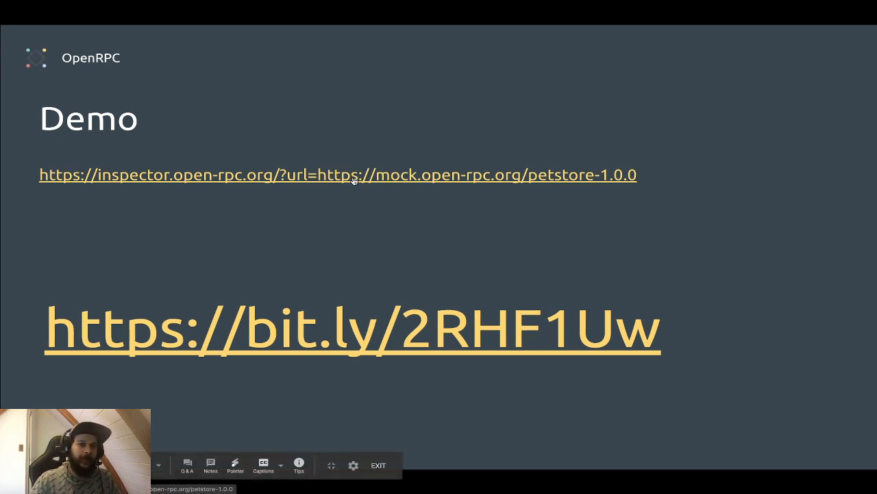
pyautogui.moveTo(208, 187)
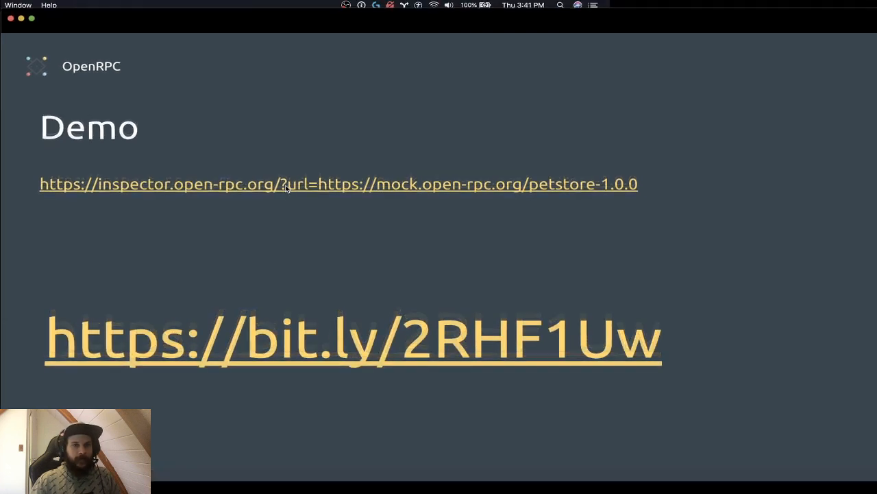
# Step: Launch the inspector demo and review the transport choices, keeping HTTP selected
pyautogui.click(339, 184)
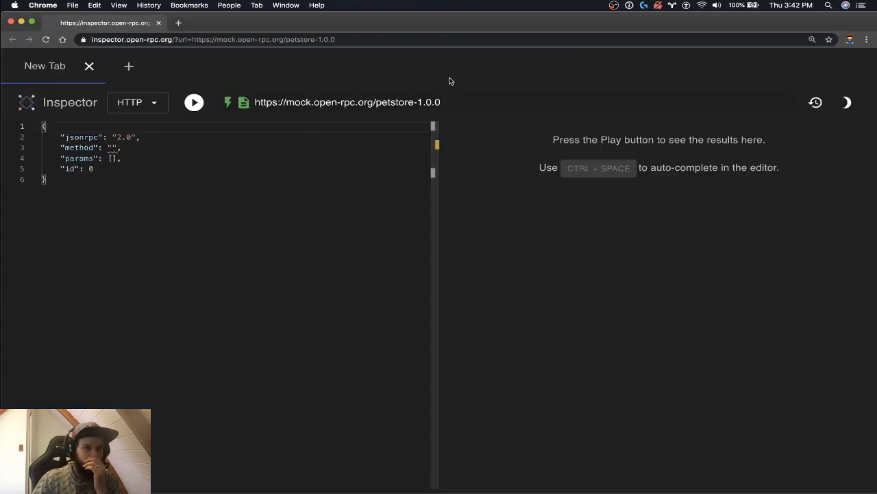
pyautogui.moveTo(384, 69)
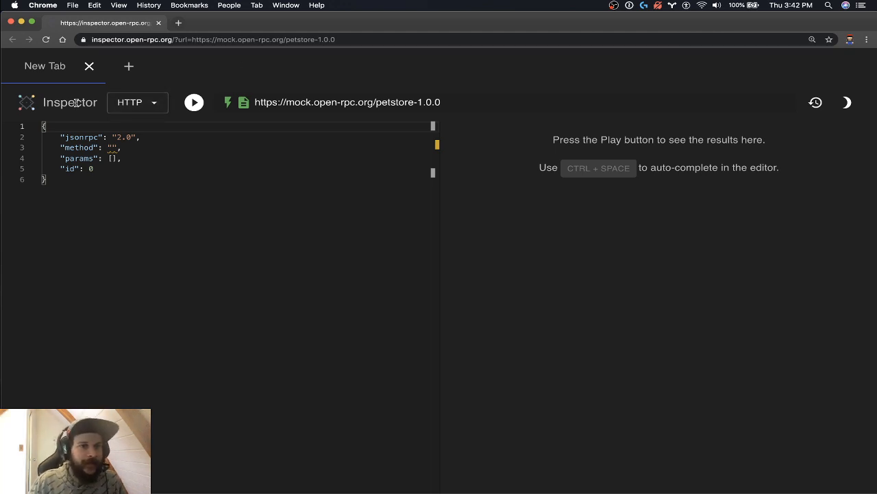
pyautogui.click(137, 101)
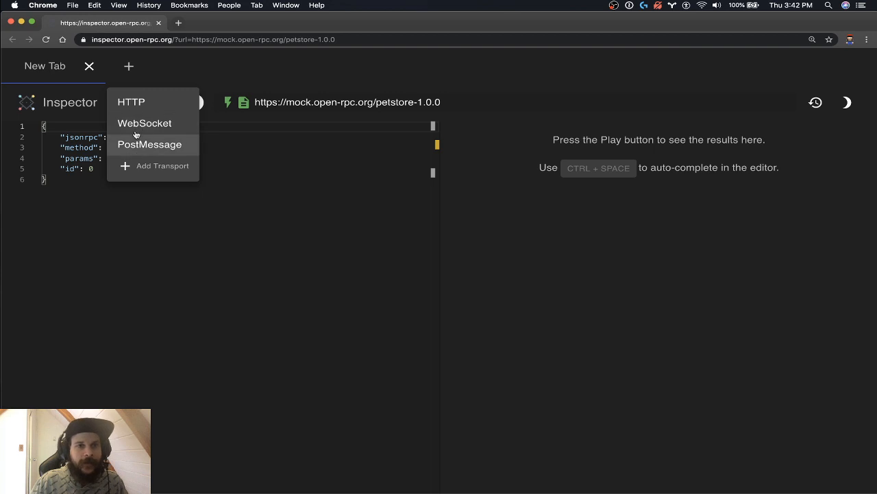
pyautogui.moveTo(135, 129)
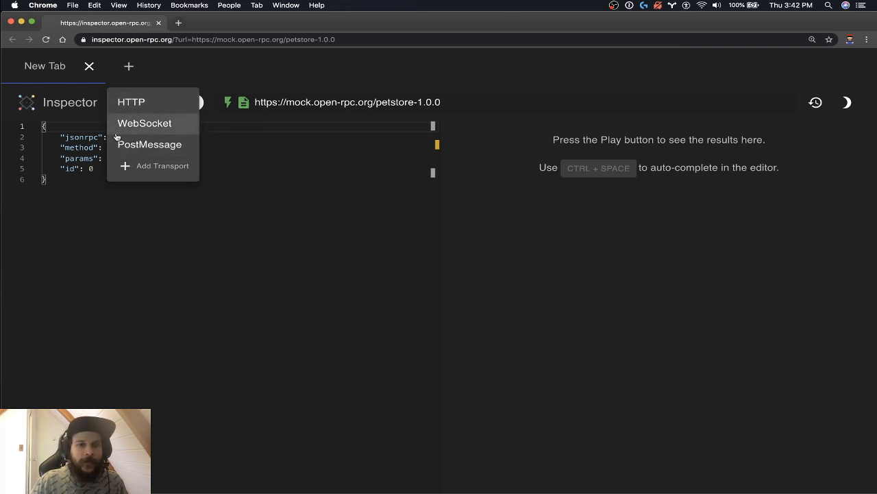
pyautogui.click(131, 102)
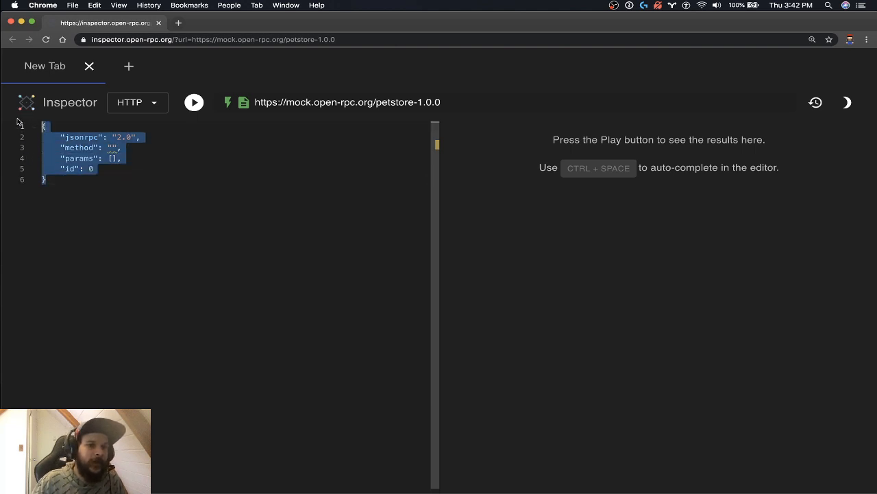
# Step: Enter "lis" as the method so autocomplete suggests list_pets from the petstore methods
pyautogui.click(145, 146)
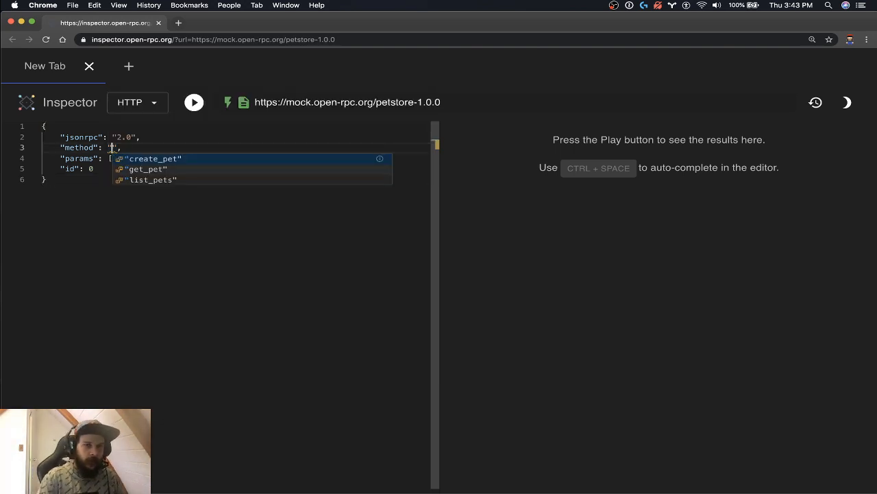
pyautogui.write('lis')
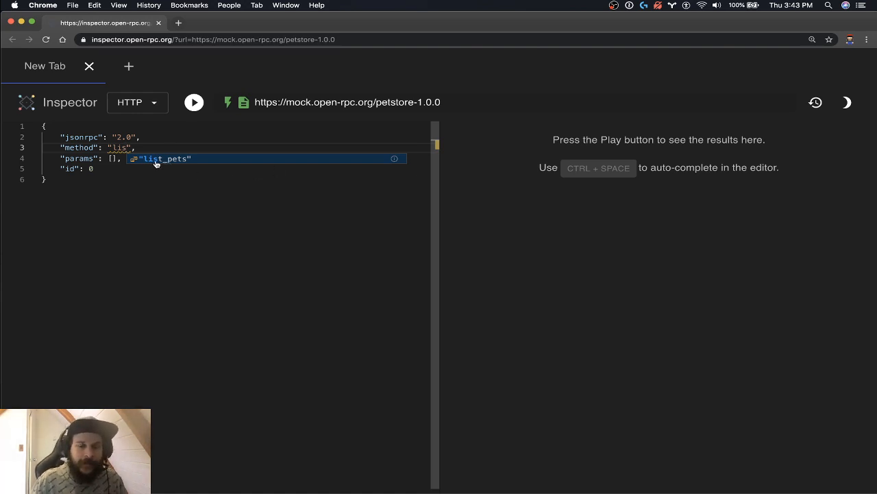
pyautogui.moveTo(395, 159)
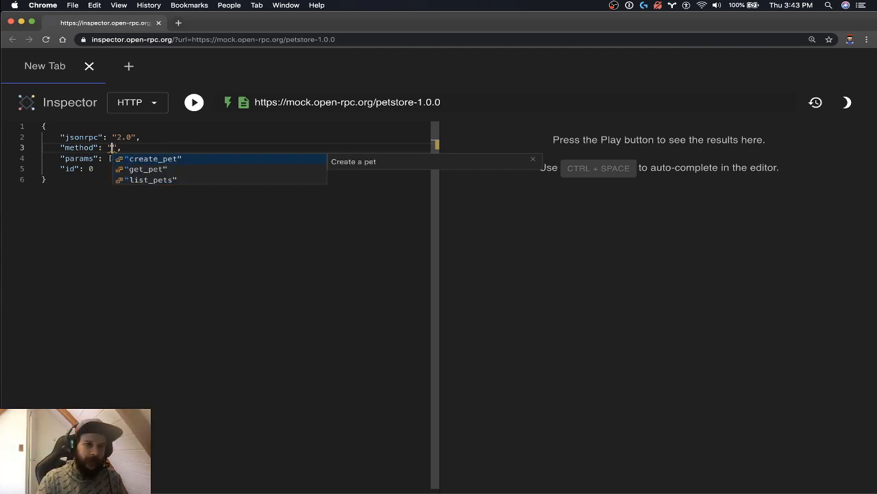
# Step: Send a list_pets request, returning fluffy the poodle with id 7
pyautogui.click(149, 180)
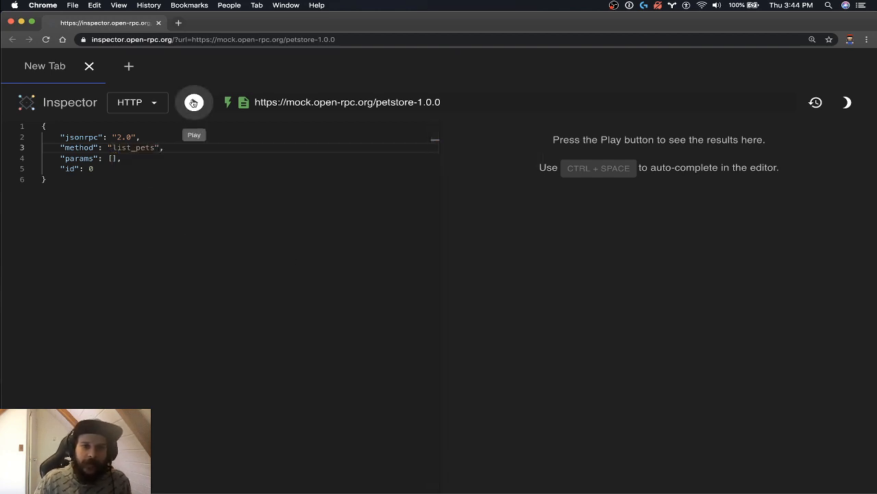
pyautogui.click(195, 101)
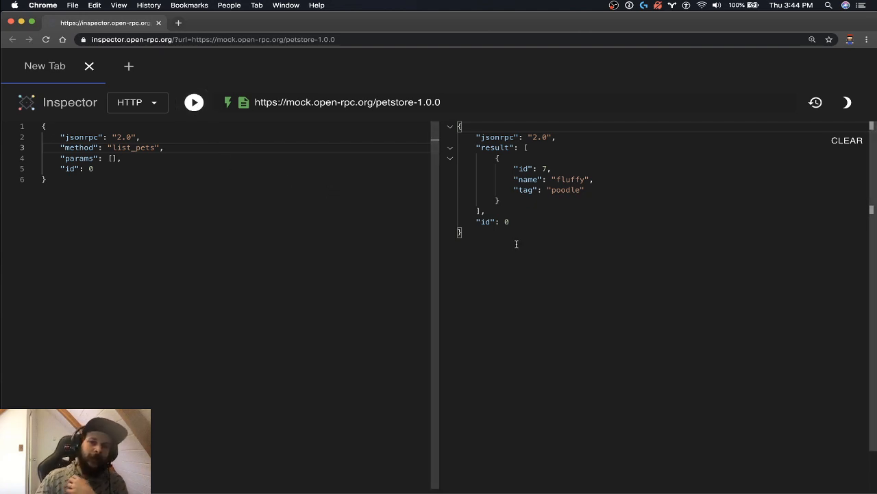
pyautogui.moveTo(626, 287)
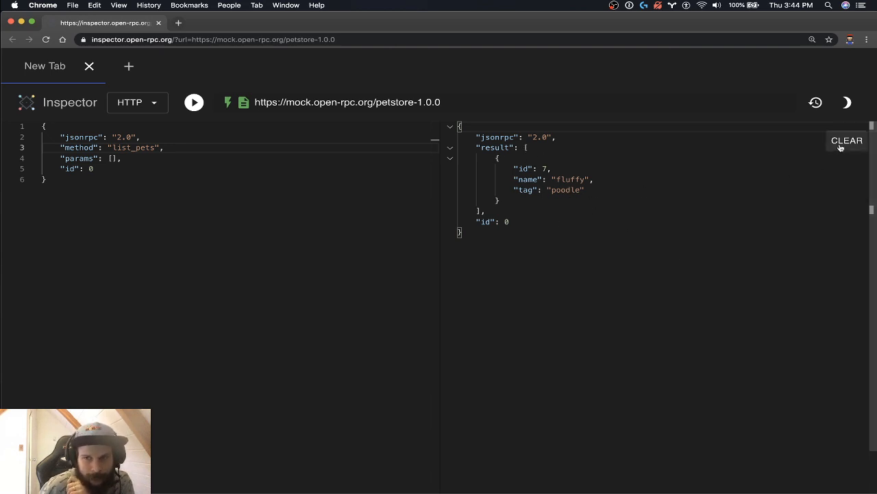
# Step: Clear the response, change the method to get_pet with parameter 7 and send it
pyautogui.click(848, 139)
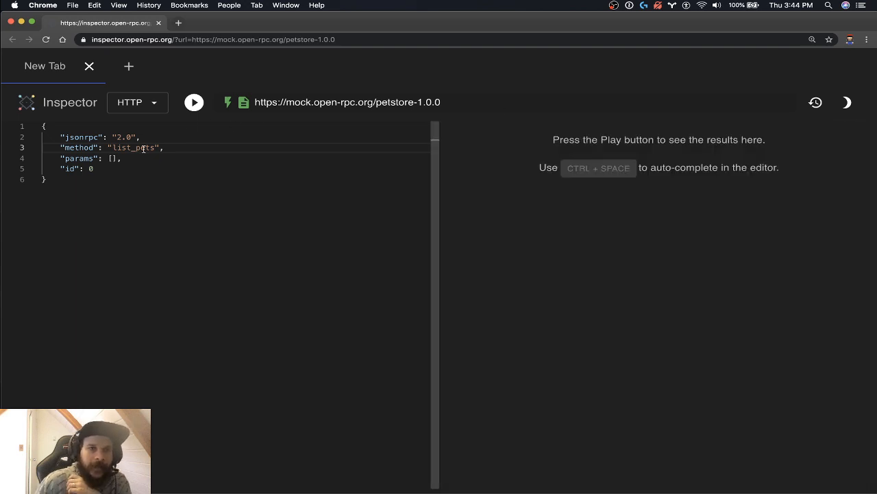
pyautogui.click(113, 148)
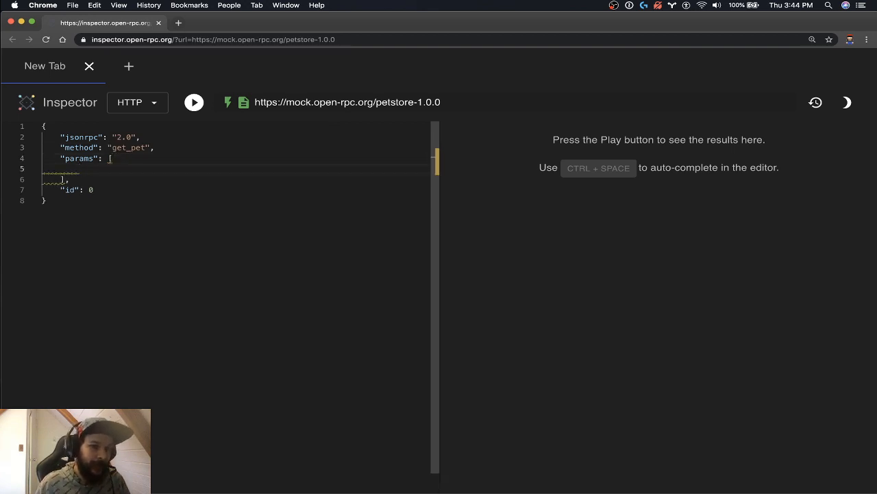
pyautogui.write('t')
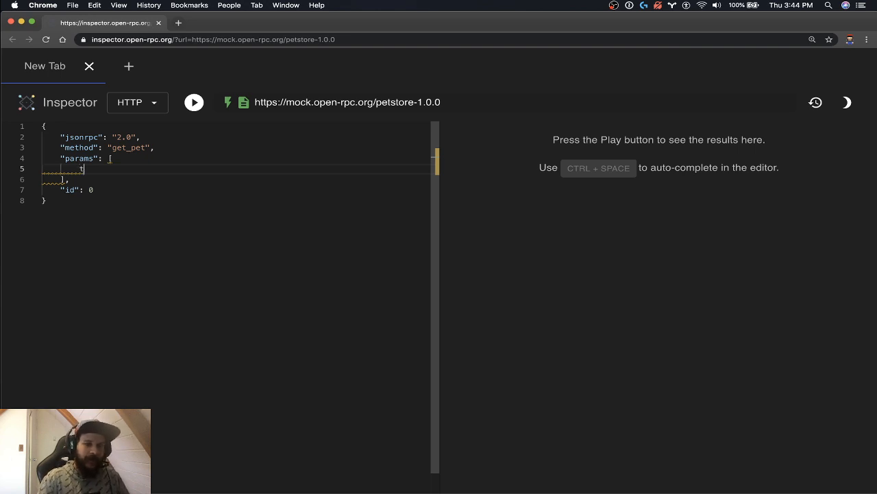
pyautogui.write('true')
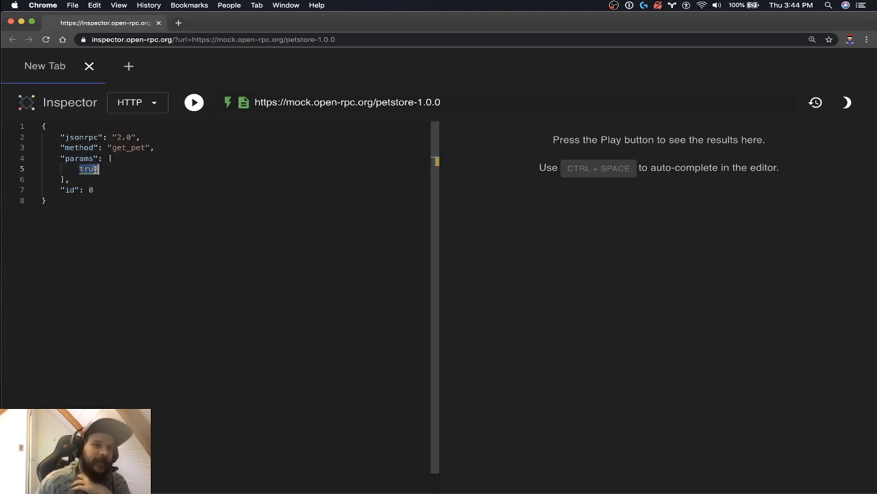
pyautogui.moveTo(89, 168)
pyautogui.write('7')
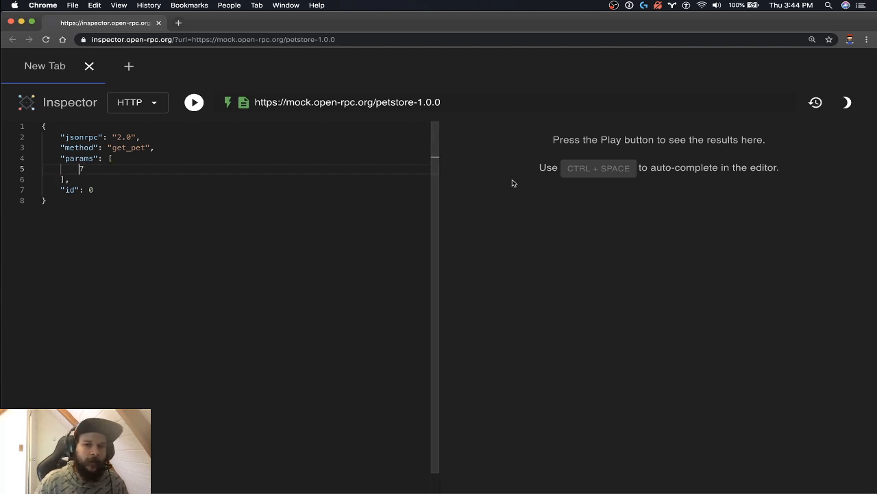
pyautogui.click(194, 101)
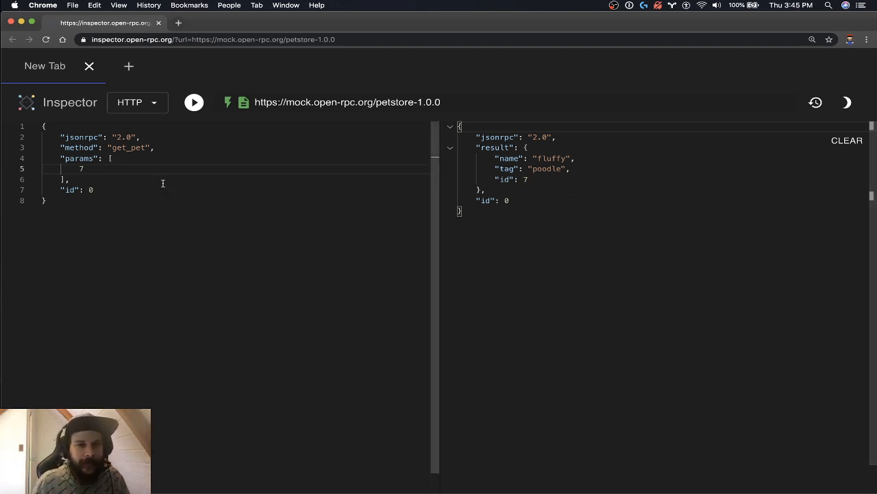
pyautogui.moveTo(69, 171)
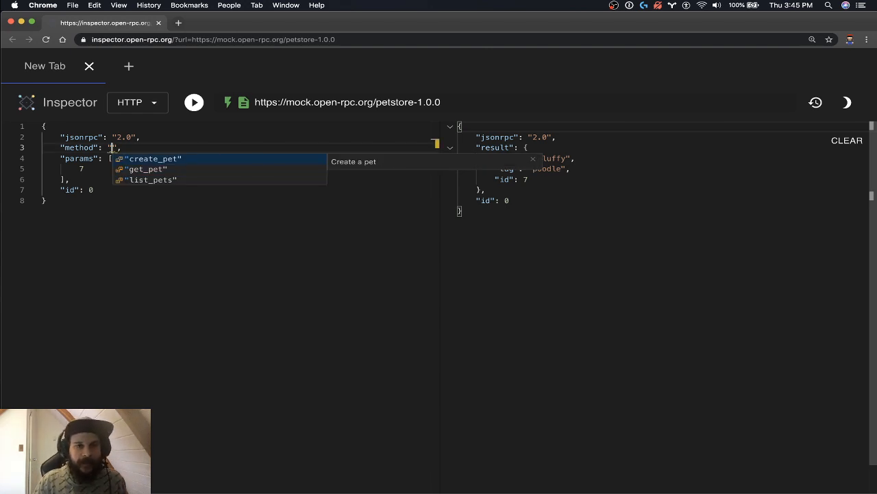
# Step: Set the method to create_pet and change the pet name fluffy to lulu with a new tag
pyautogui.click(153, 159)
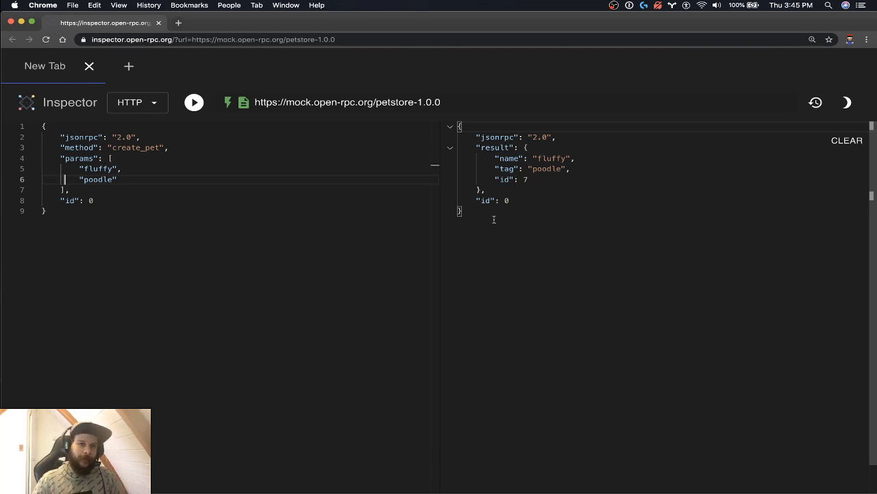
pyautogui.doubleClick(99, 168)
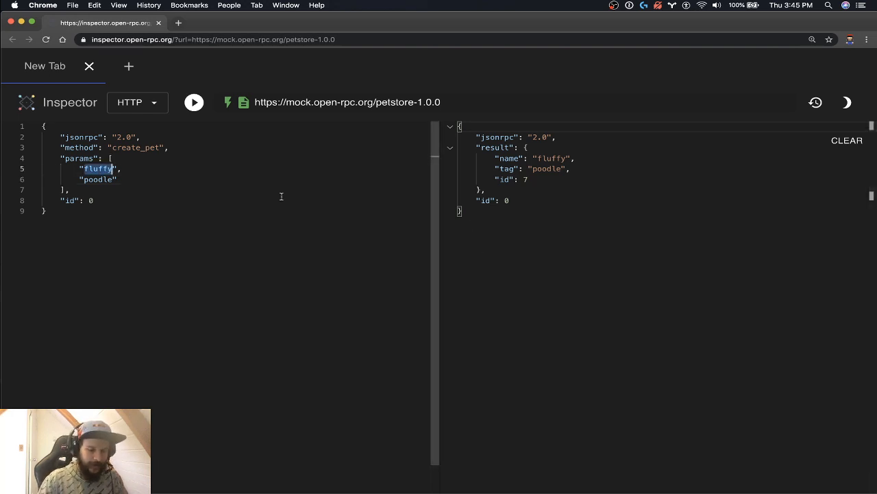
pyautogui.write('lulu')
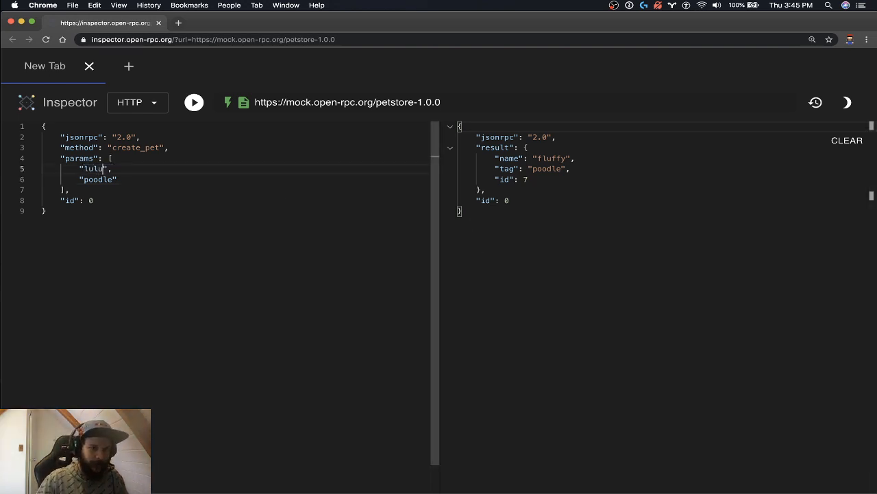
pyautogui.write('fl')
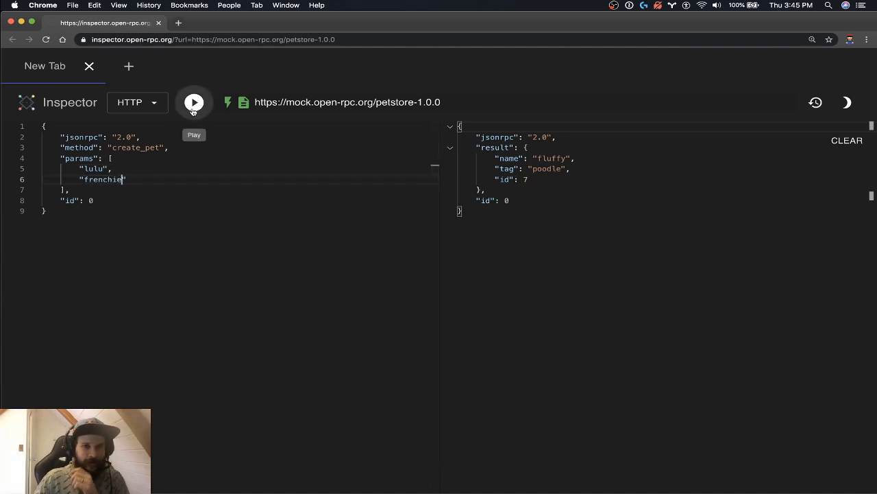
# Step: Send create_pet for lulu the frenchie, receiving the new pet id 33505046
pyautogui.click(195, 102)
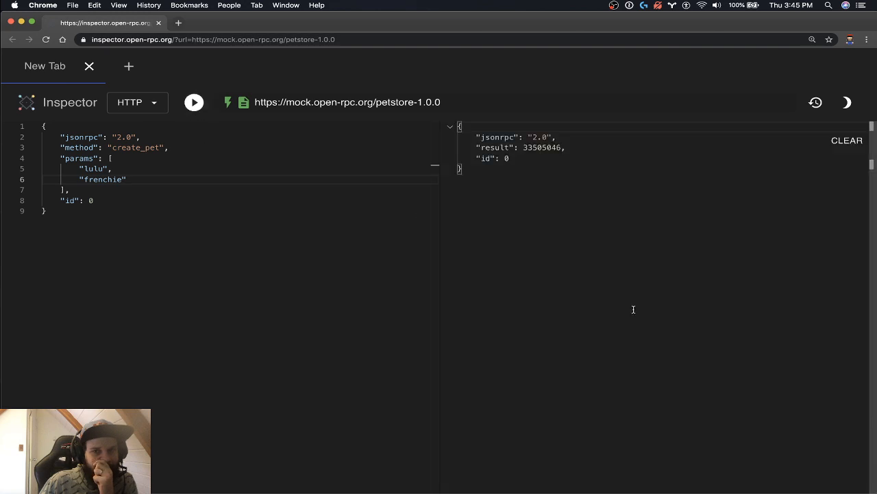
pyautogui.doubleClick(542, 148)
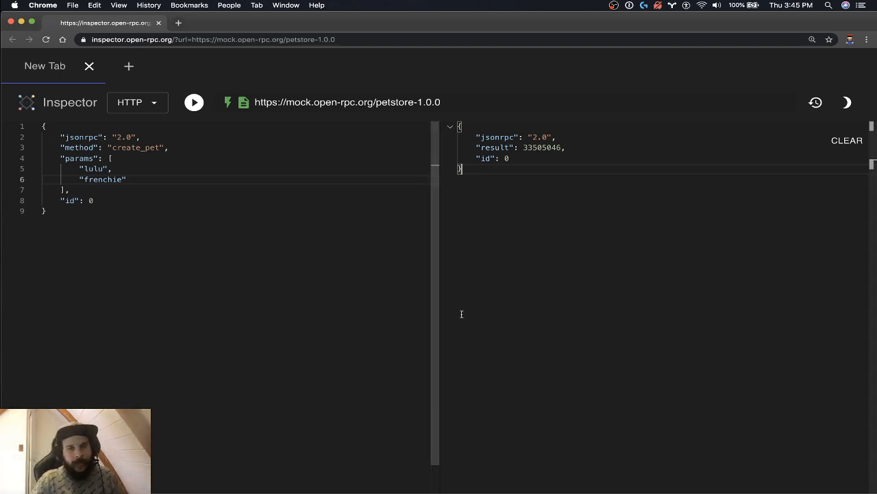
pyautogui.moveTo(220, 81)
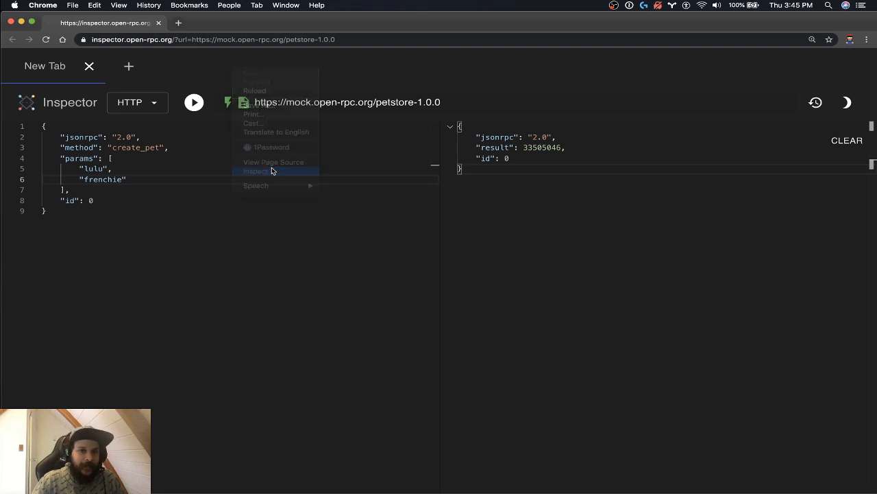
# Step: Record the resent create_pet call in the DevTools Network log
pyautogui.click(272, 167)
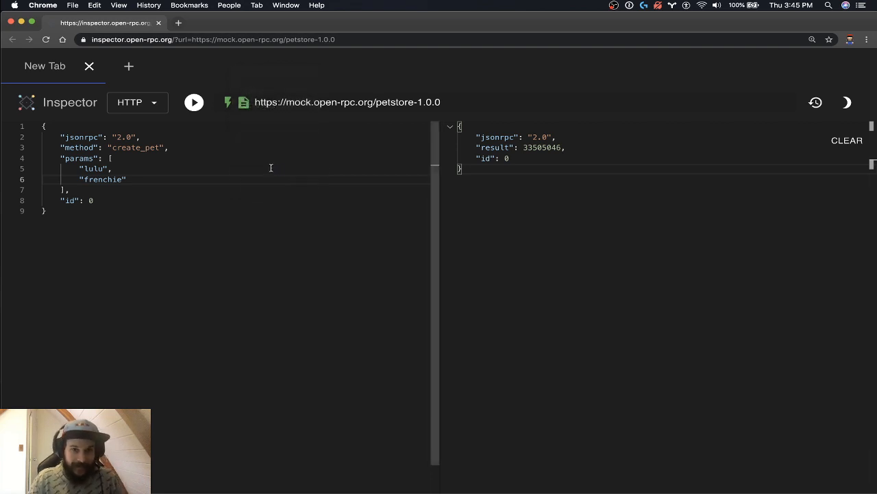
pyautogui.moveTo(271, 170)
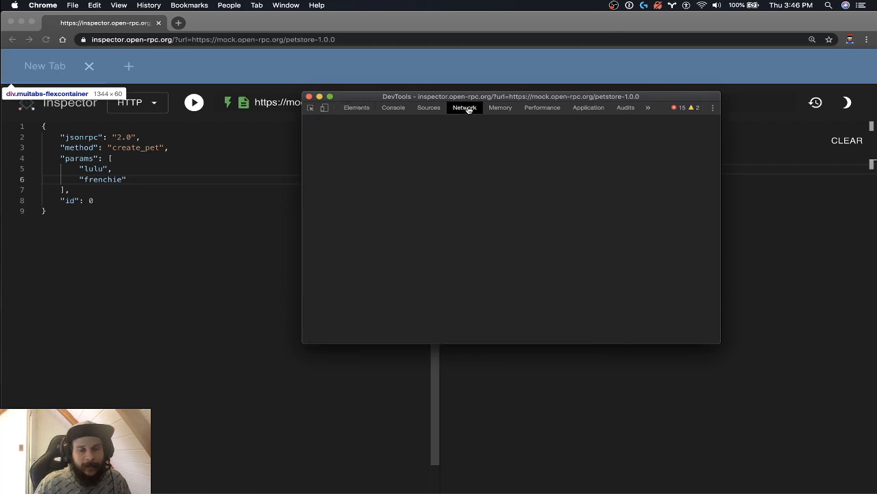
pyautogui.click(464, 107)
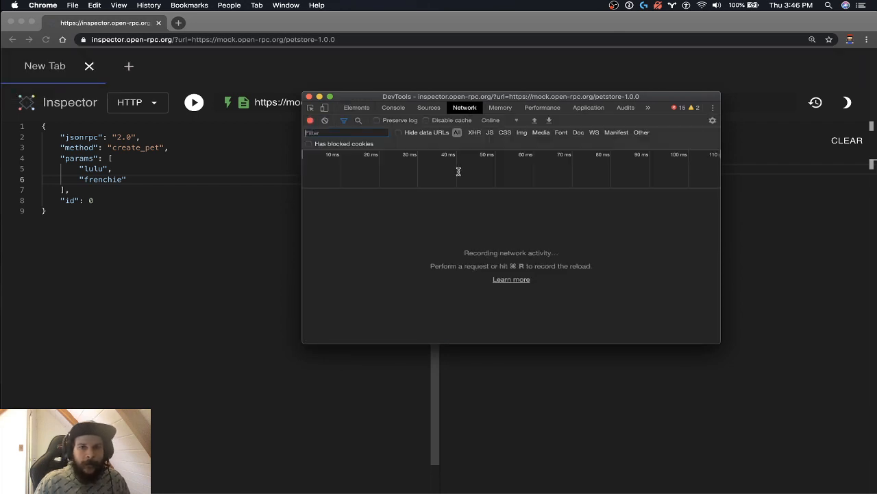
pyautogui.click(194, 101)
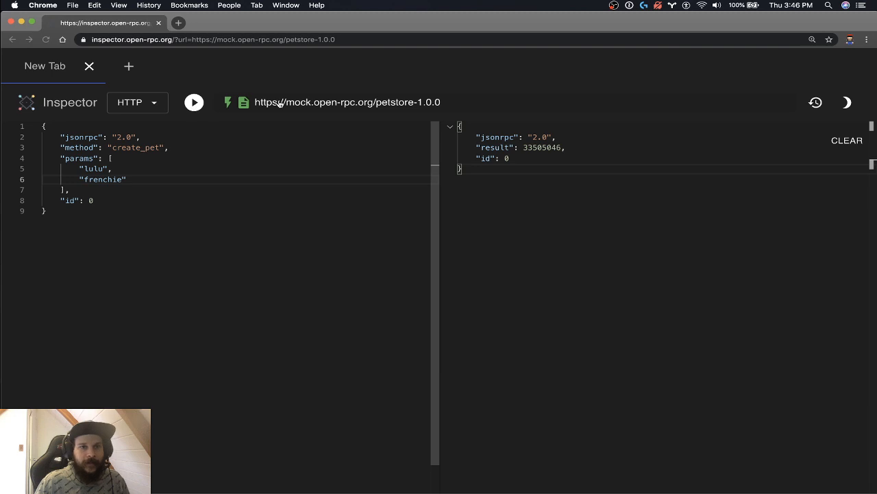
pyautogui.press('Cmd+Option+i')
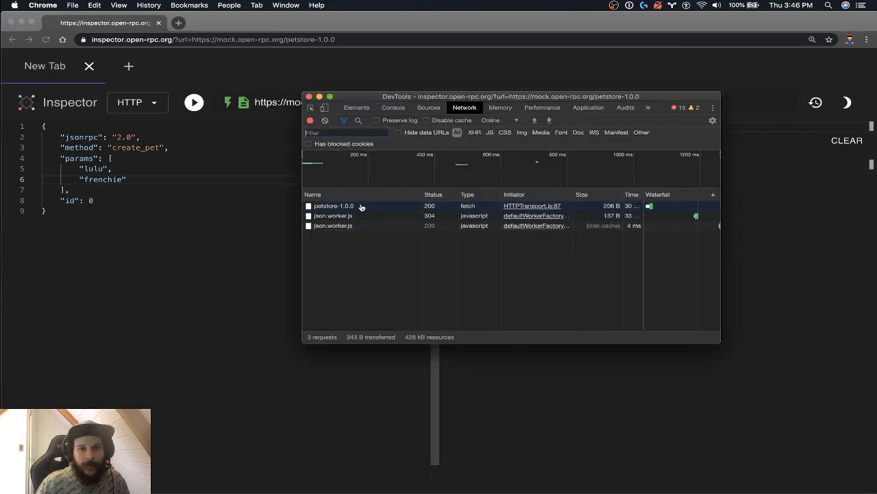
# Step: Review the petstore-1.0.0 request payload for lulu and frenchie and its JSON-RPC result preview
pyautogui.click(335, 206)
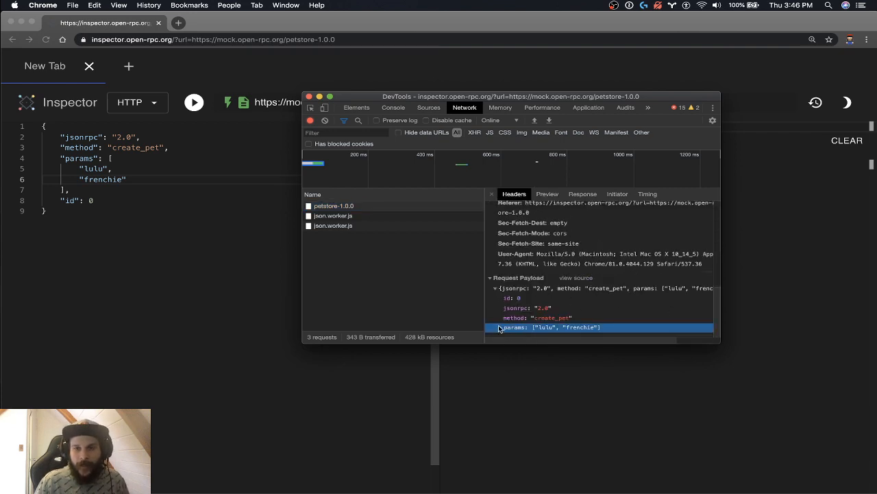
pyautogui.click(547, 195)
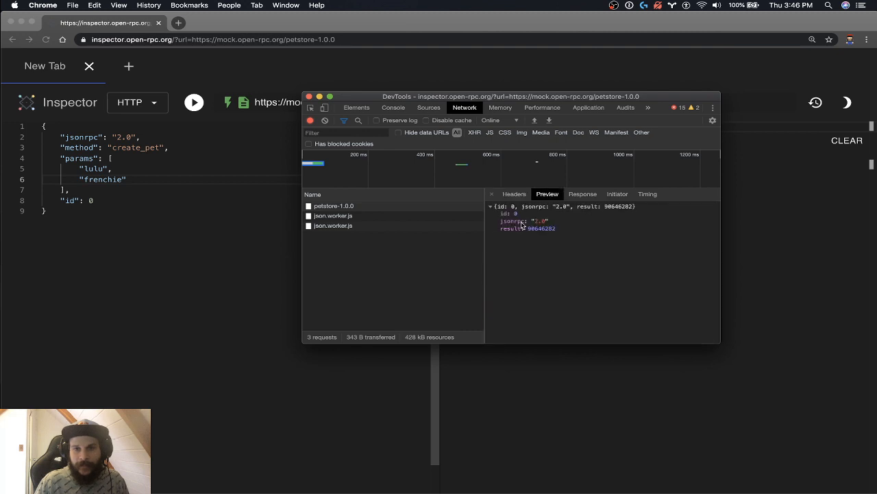
pyautogui.click(334, 206)
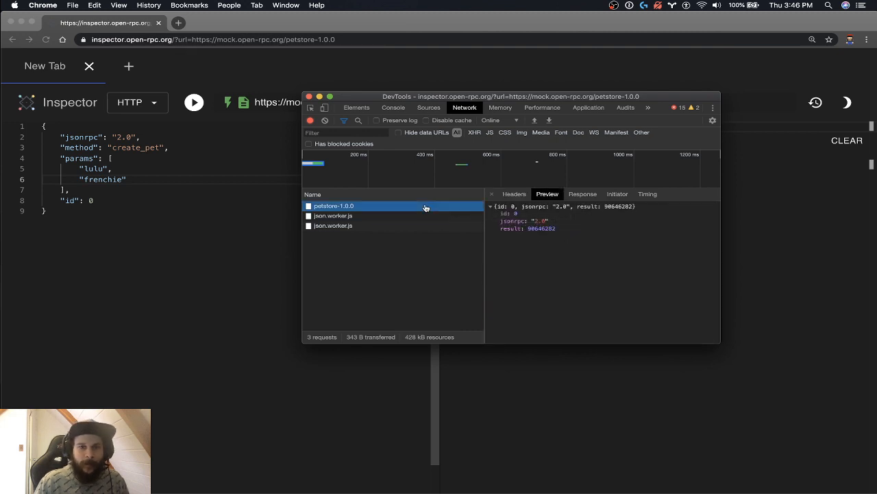
# Step: Copy the petstore-1.0.0 create_pet request as a cURL command
pyautogui.rightClick(335, 205)
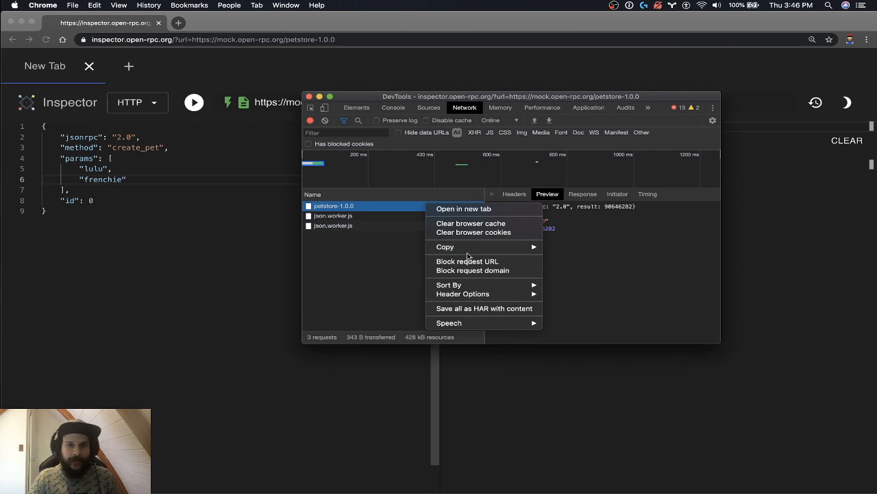
pyautogui.moveTo(444, 247)
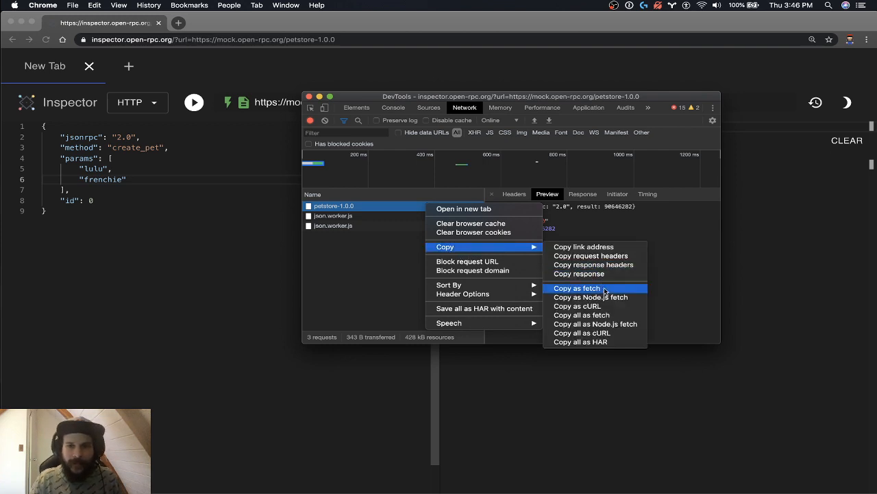
pyautogui.click(576, 288)
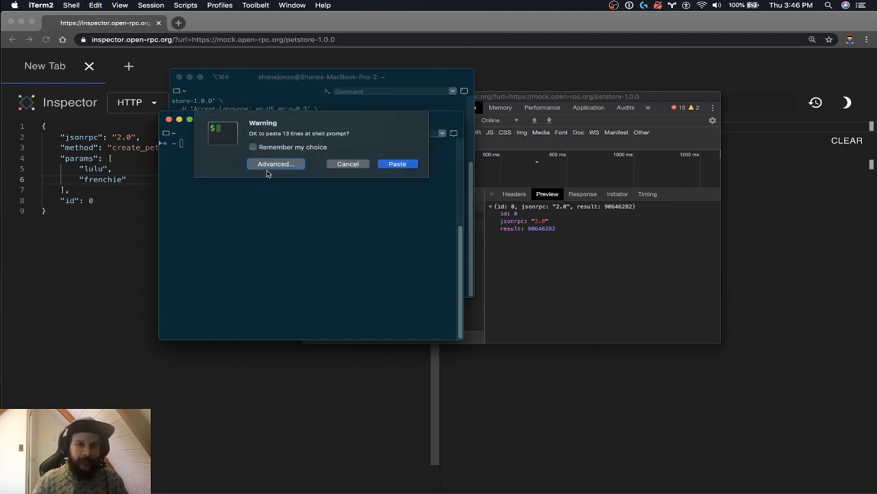
# Step: Confirm the multi-line paste and run the curl command, returning pet id 68586023
pyautogui.click(398, 163)
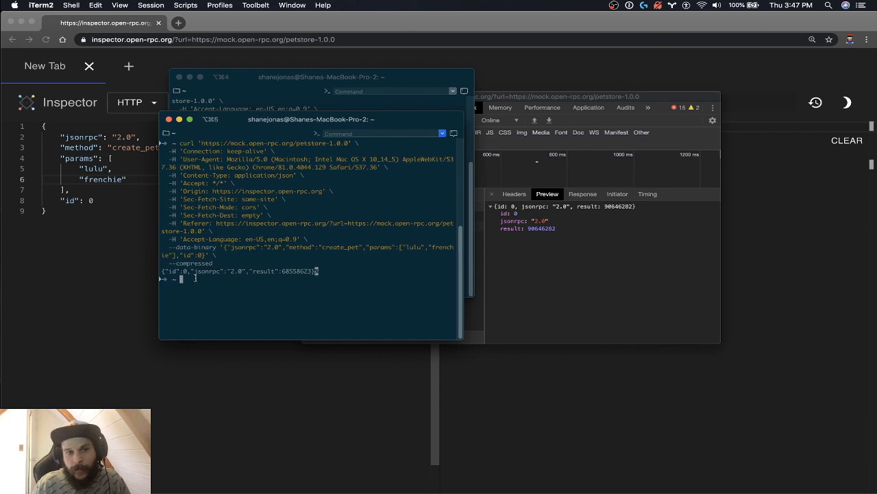
pyautogui.moveTo(214, 288)
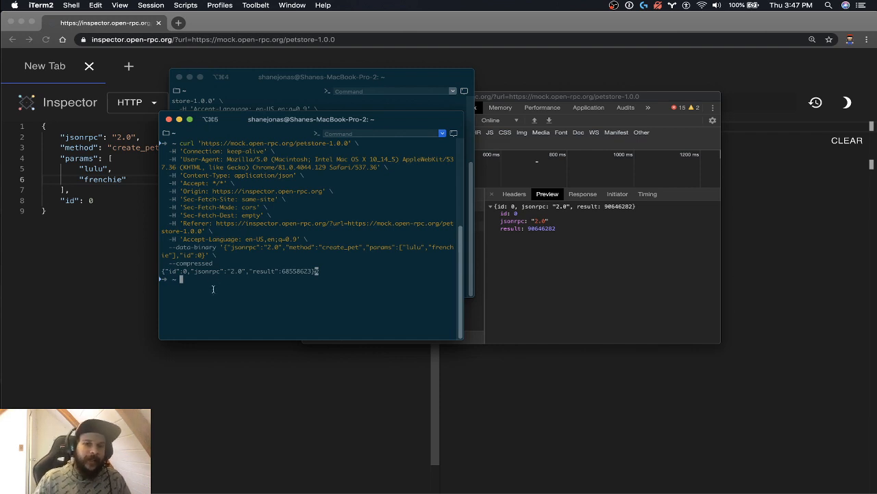
pyautogui.moveTo(126, 282)
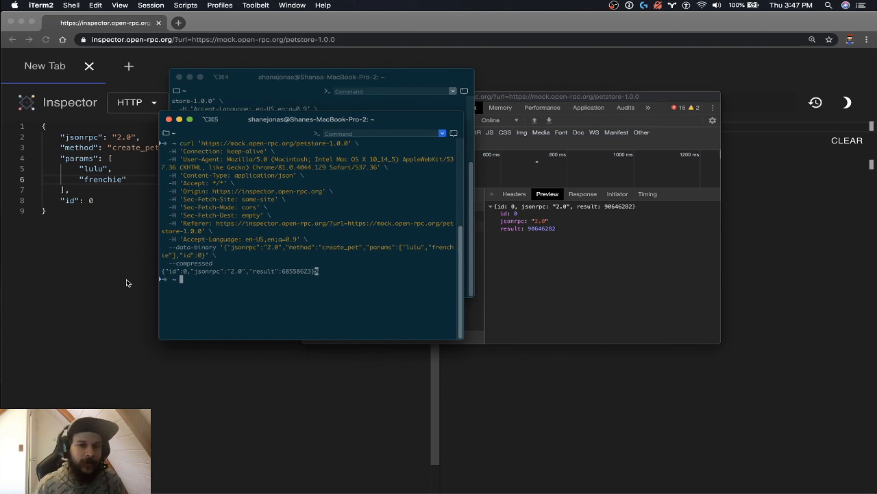
pyautogui.moveTo(123, 285)
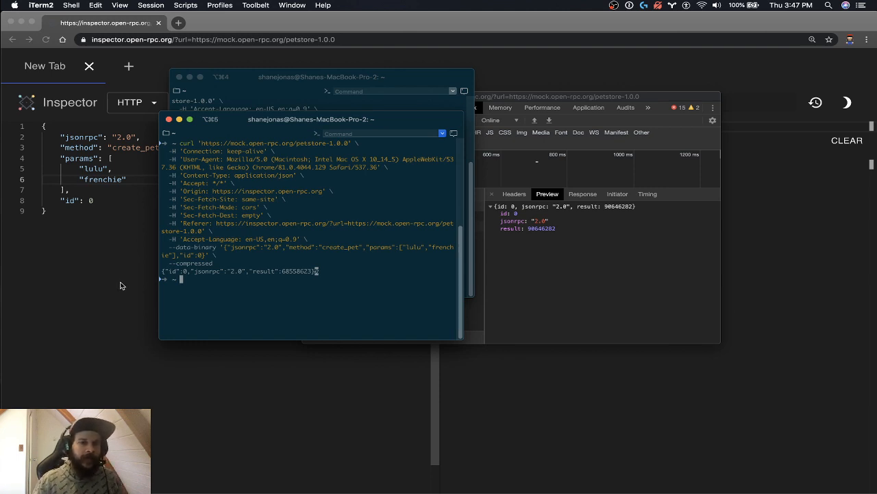
pyautogui.moveTo(123, 290)
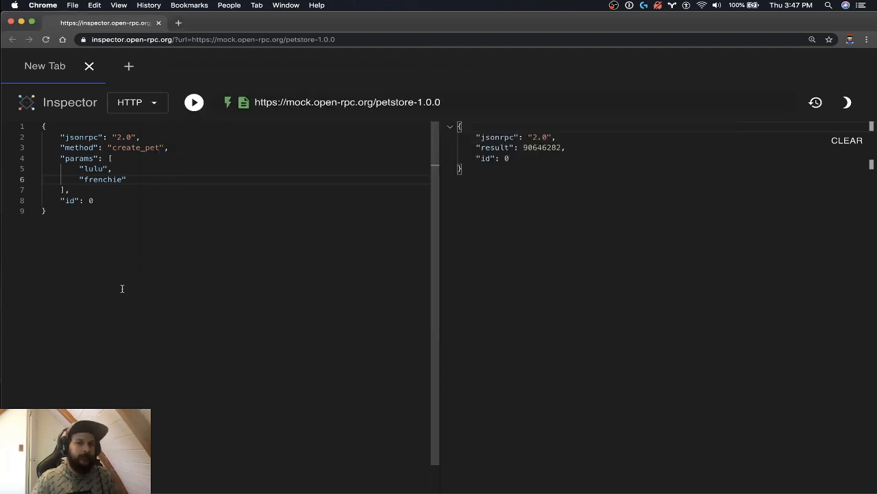
pyautogui.moveTo(142, 282)
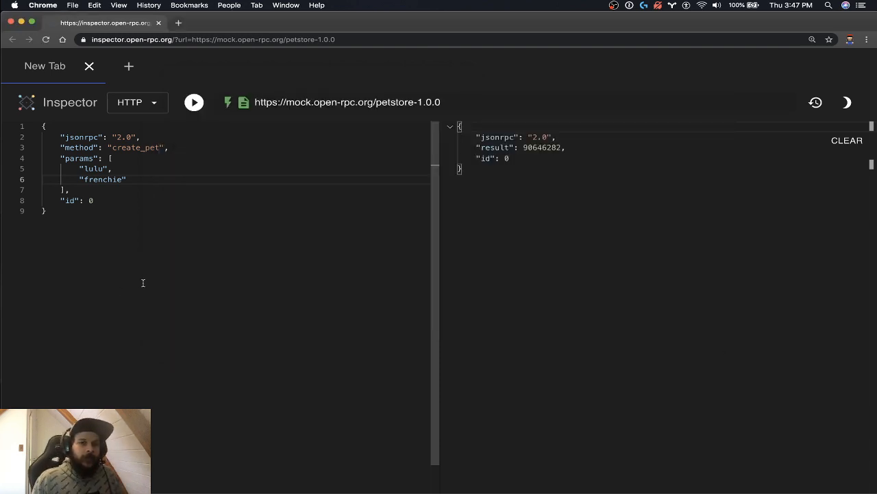
# Step: Return to the OpenRPC Introduction deck in Google Slides and start presenting from the Demo slide
pyautogui.click(285, 6)
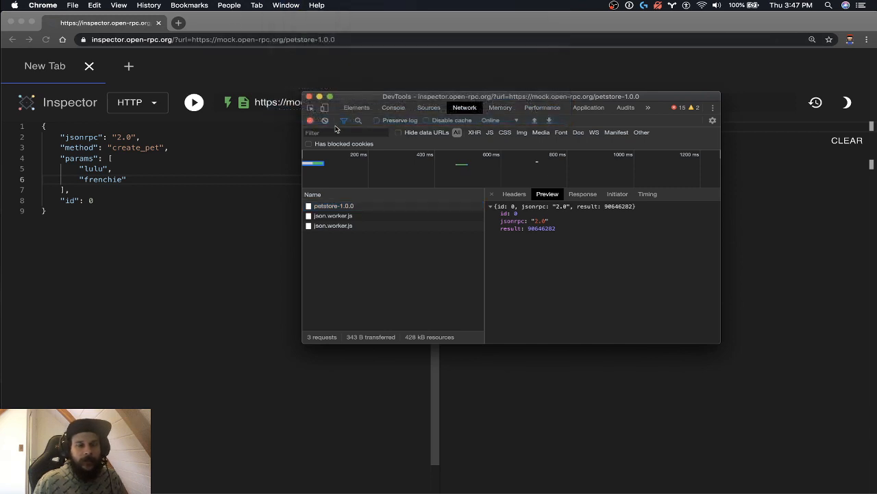
pyautogui.click(102, 22)
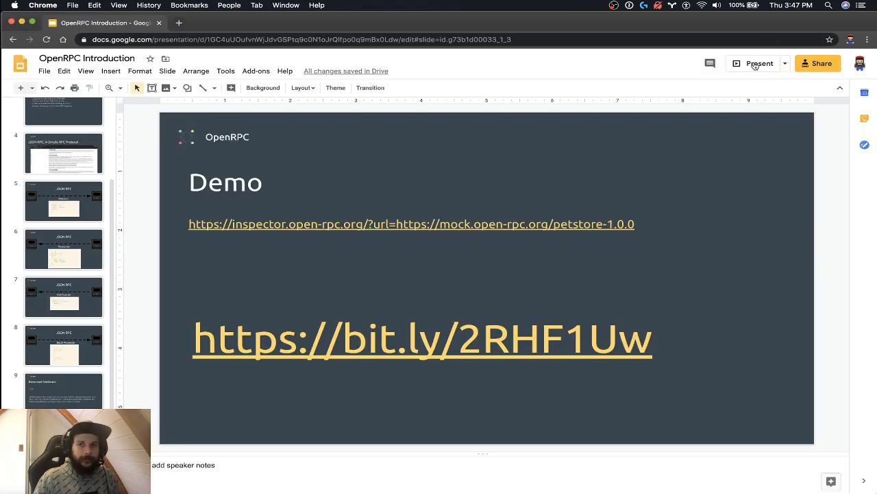
pyautogui.click(754, 63)
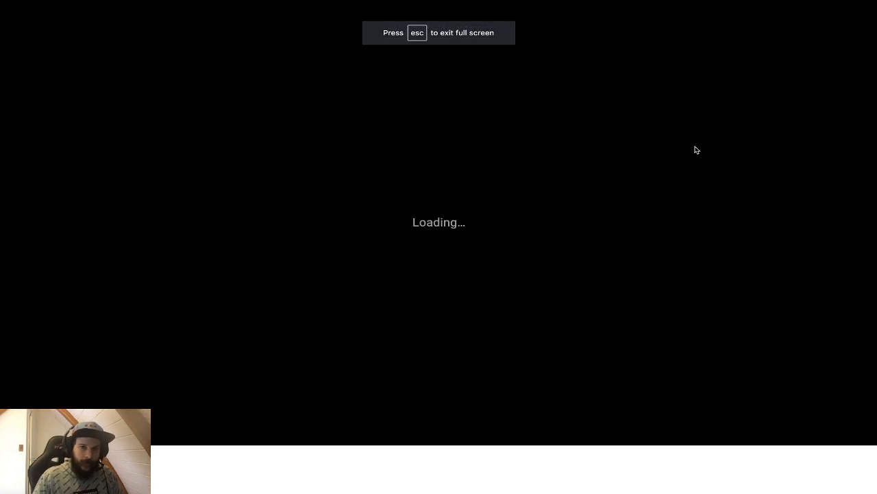